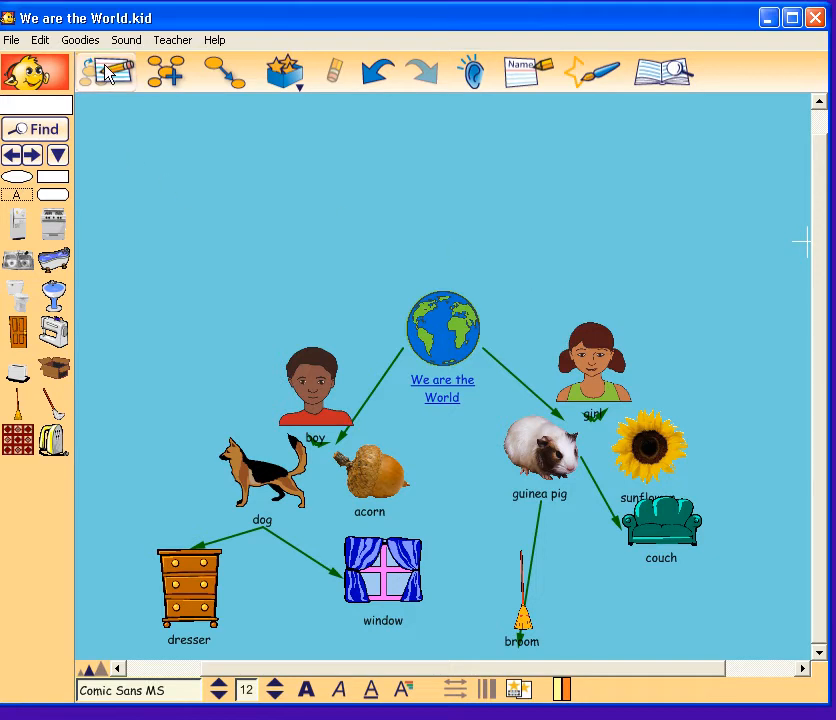
mouse_move(108, 71)
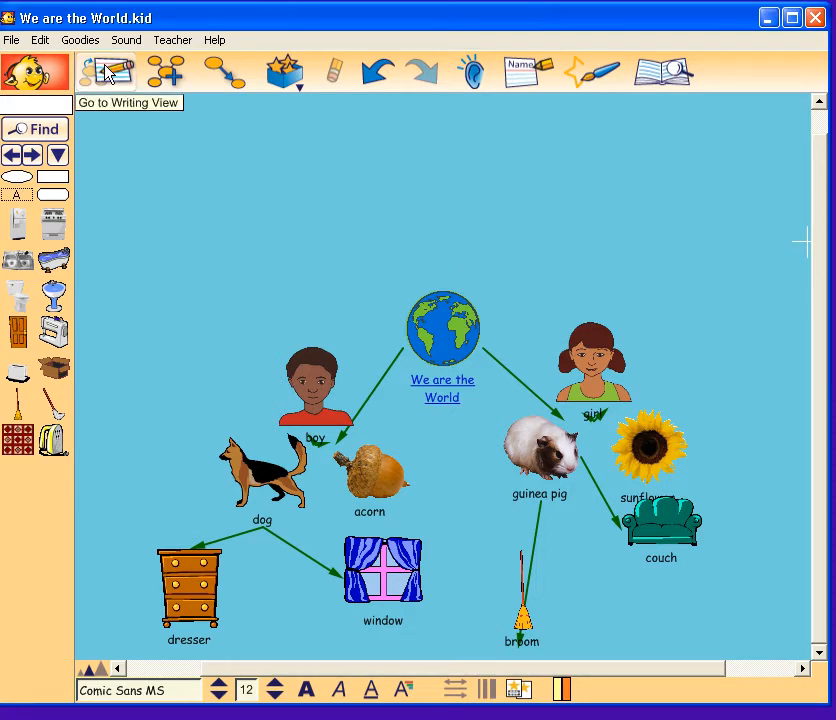
Show the We are the World web as an outline of girl and boy topics.
left_click(107, 71)
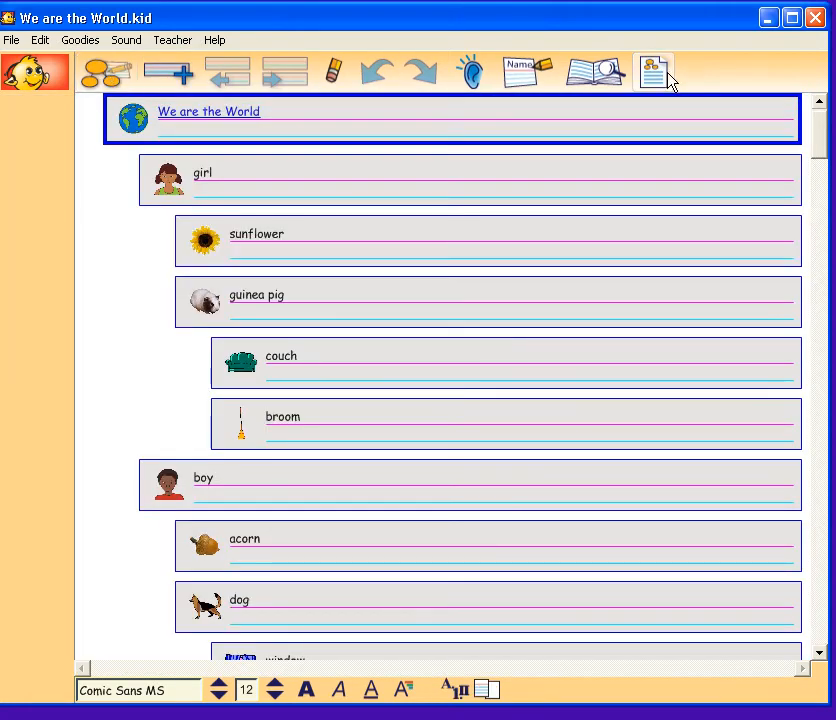
mouse_move(672, 82)
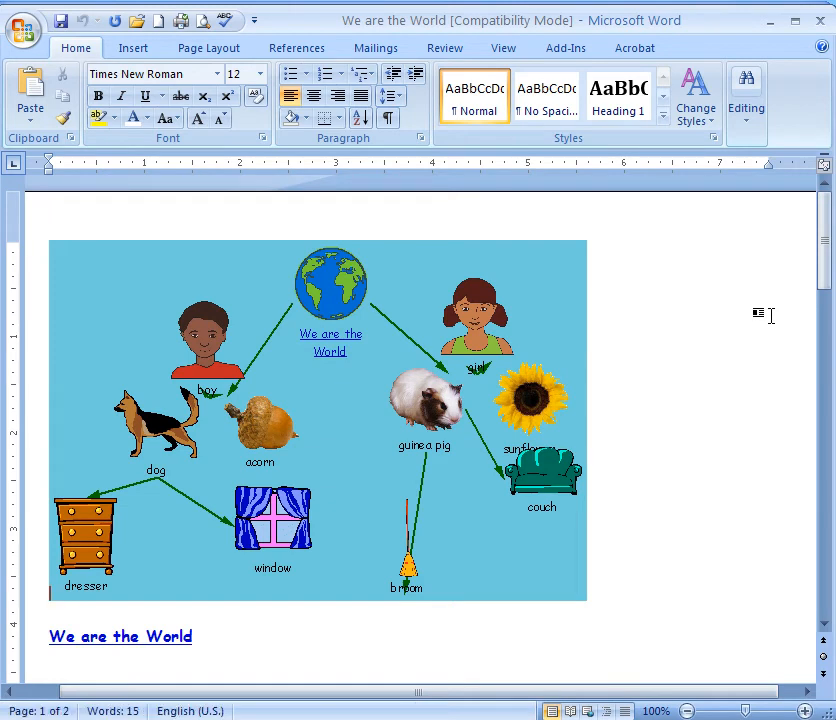
Review the Word document's web picture and outline text, then return Kidspiration to Picture View.
scroll("down", 3)
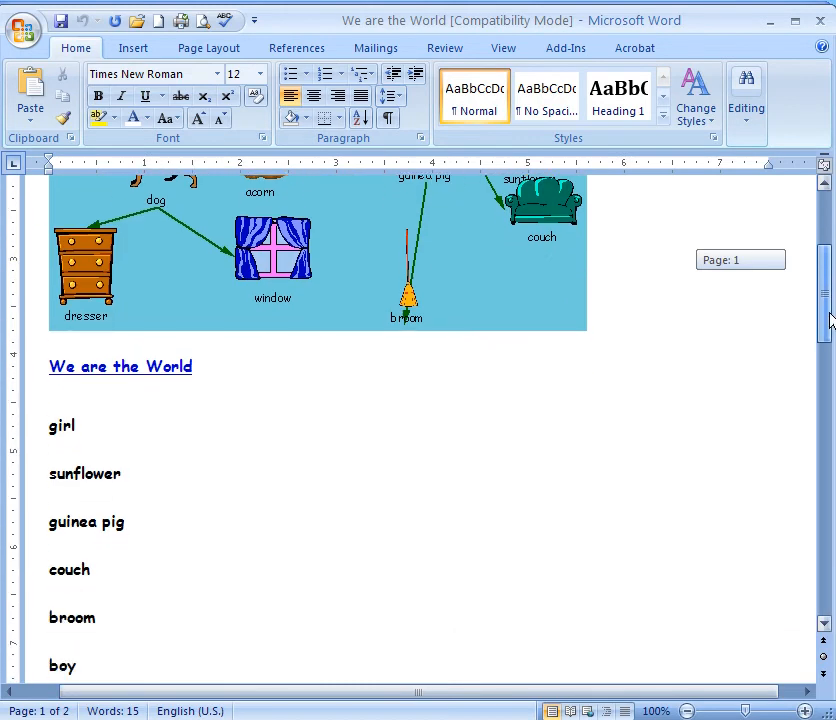
scroll("up", 3)
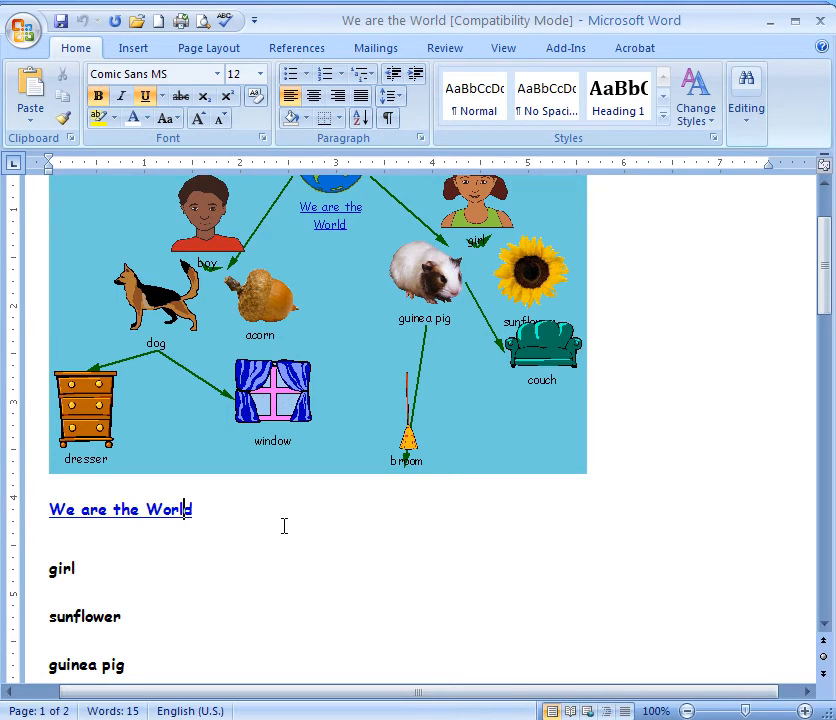
mouse_move(402, 535)
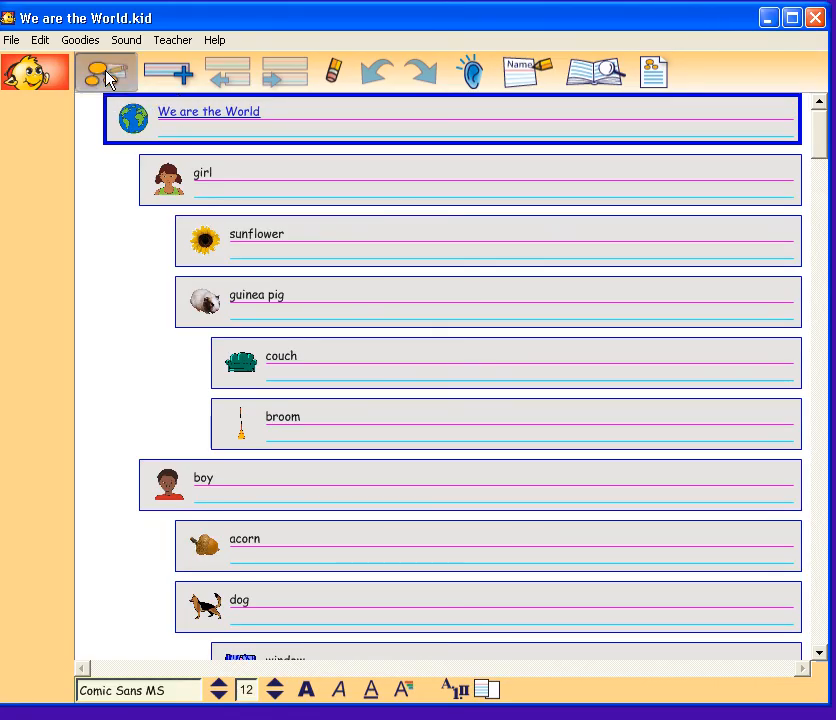
left_click(103, 71)
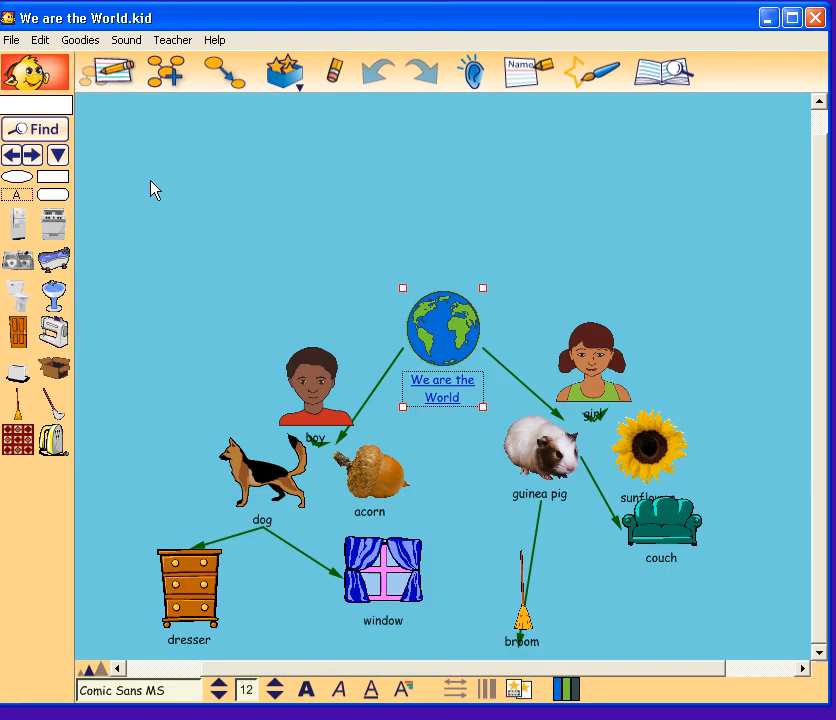
left_click(11, 40)
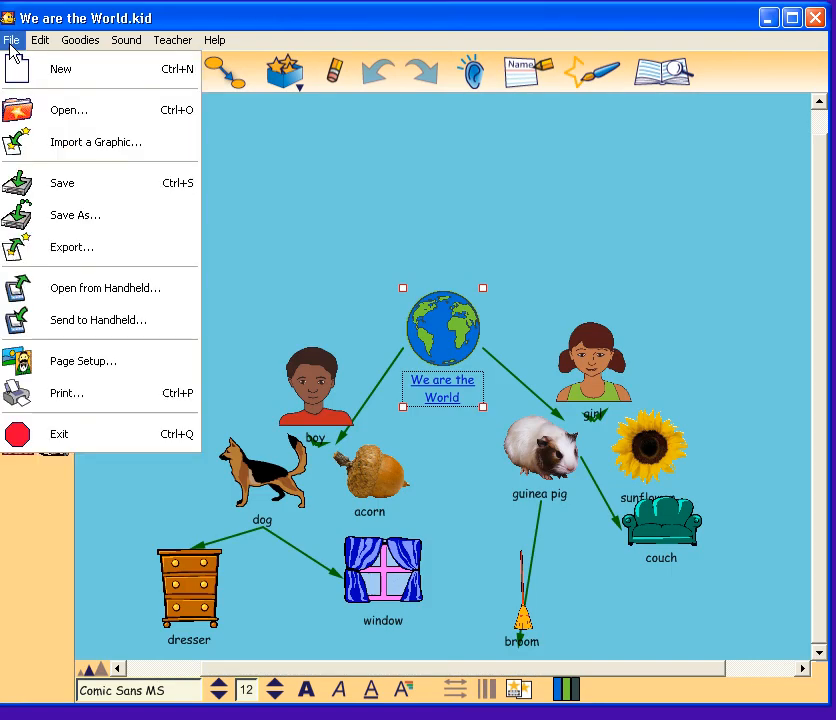
Export the We are the World web diagram from the File menu as a JPEG image.
left_click(71, 247)
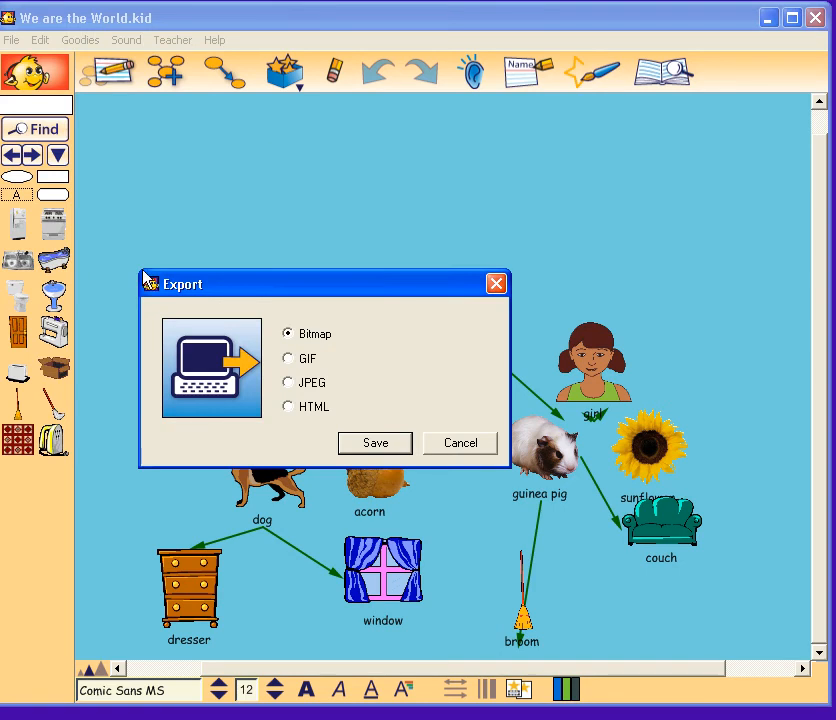
left_click(288, 382)
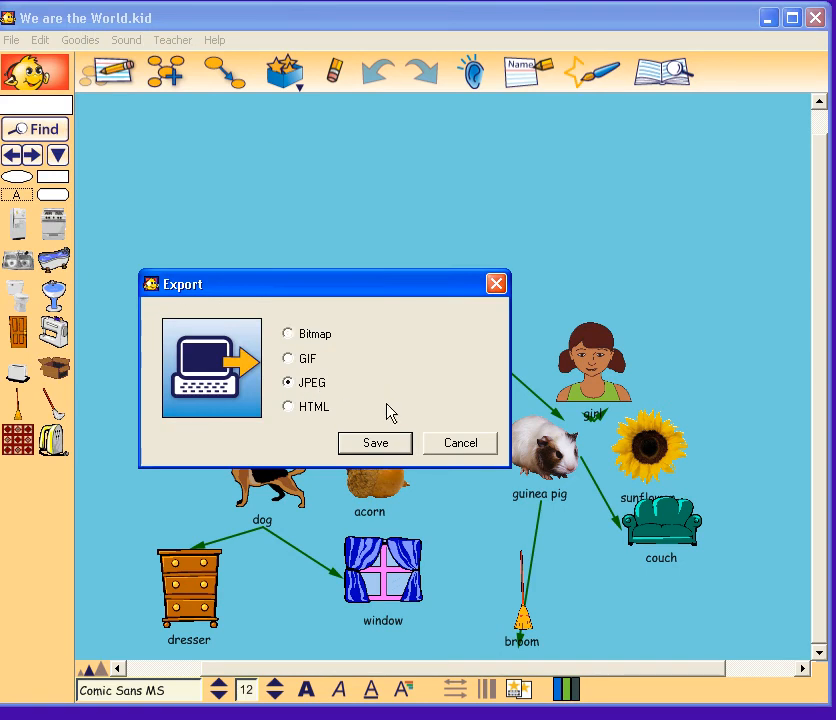
left_click(374, 443)
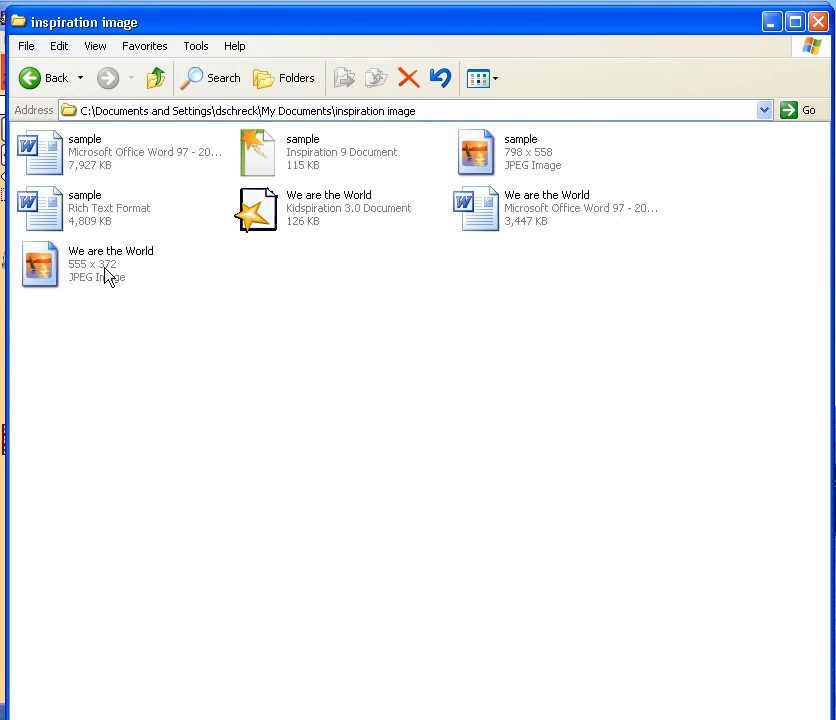
Open the We are the World JPEG in Windows Picture and Fax Viewer.
double_click(40, 263)
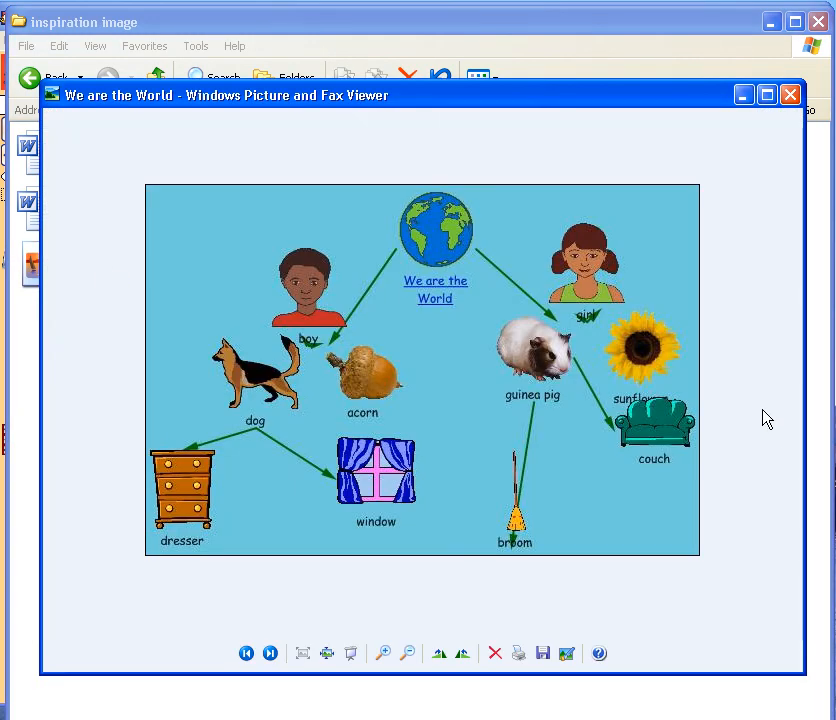